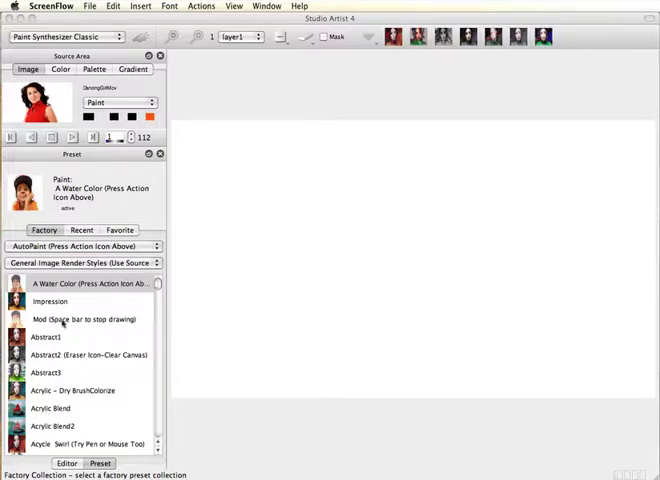
Auto-paint the portrait with Wet, then repaint it with the Acrylic Blend2 preset
left_click(88, 318)
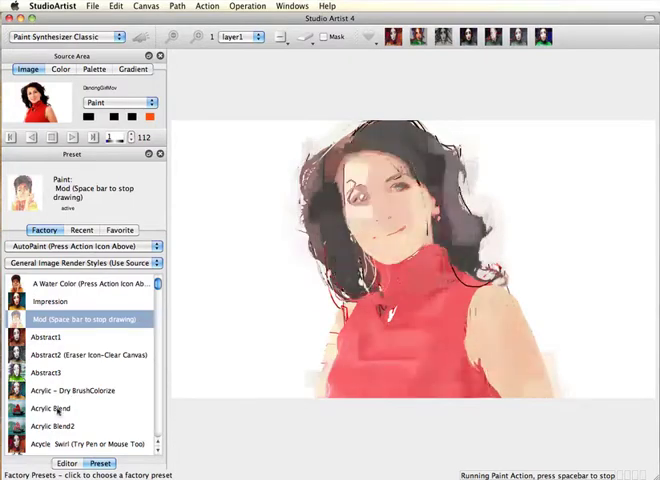
left_click(56, 416)
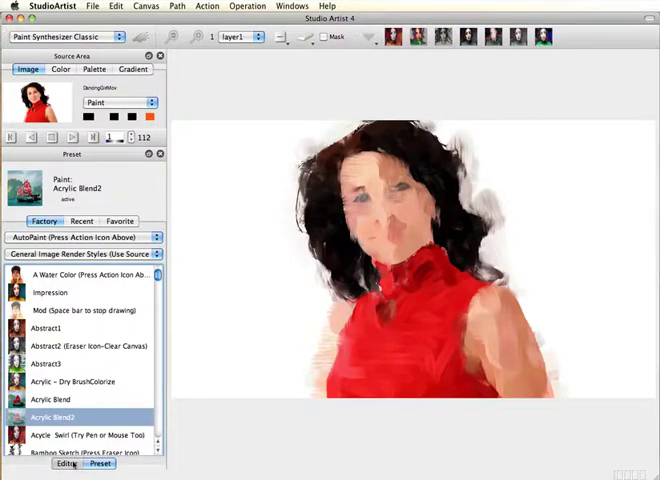
left_click(66, 464)
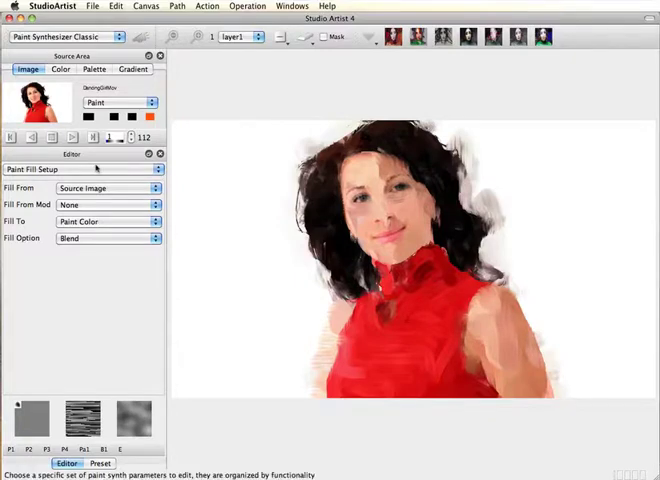
Show the Paint Fill Apply category in the preset Editor
left_click(84, 168)
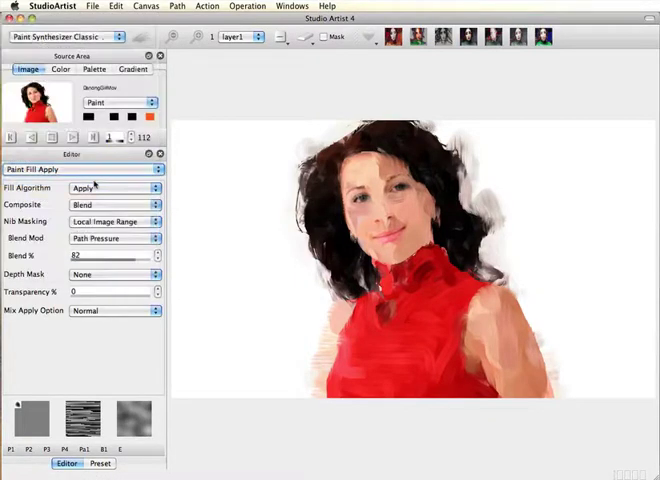